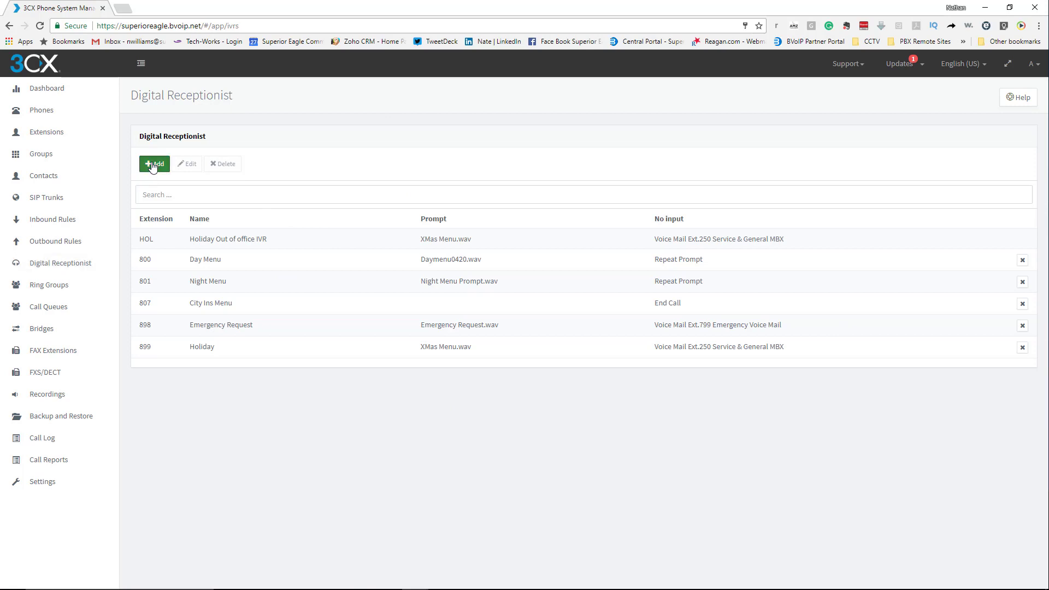
Add a new digital receptionist named 'Test Day Menu' on extension 808.
{"action": "left_click", "coordinate": [154, 163]}
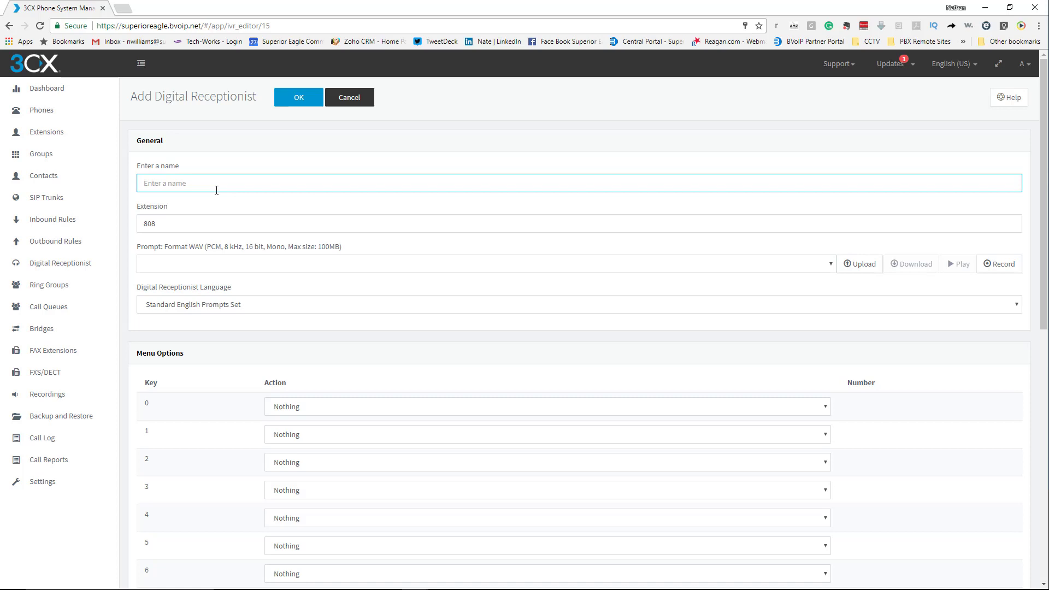
{"action": "type", "text": "Test Day"}
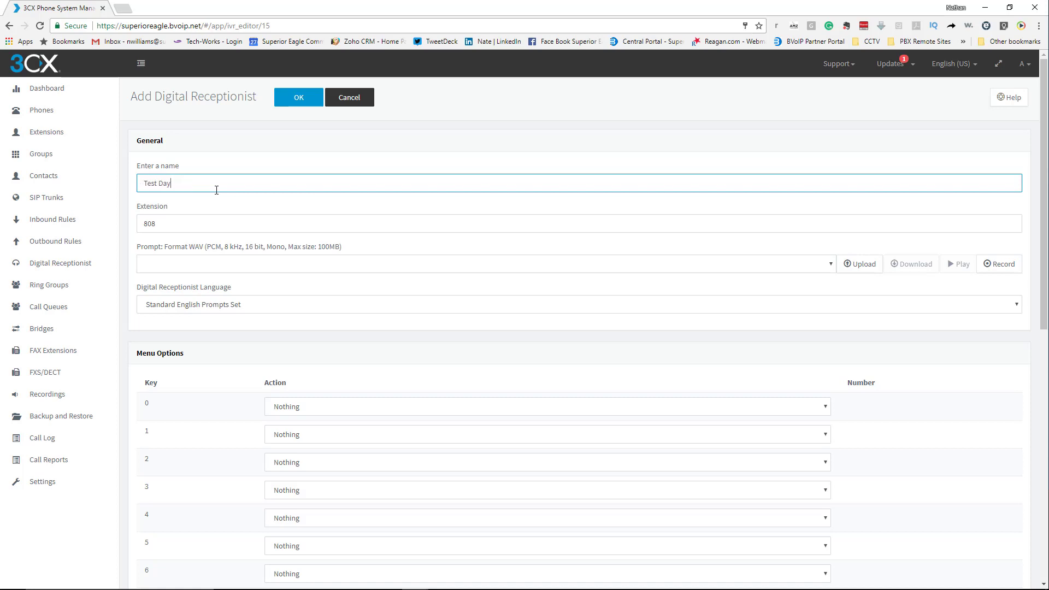
{"action": "type", "text": "Menu"}
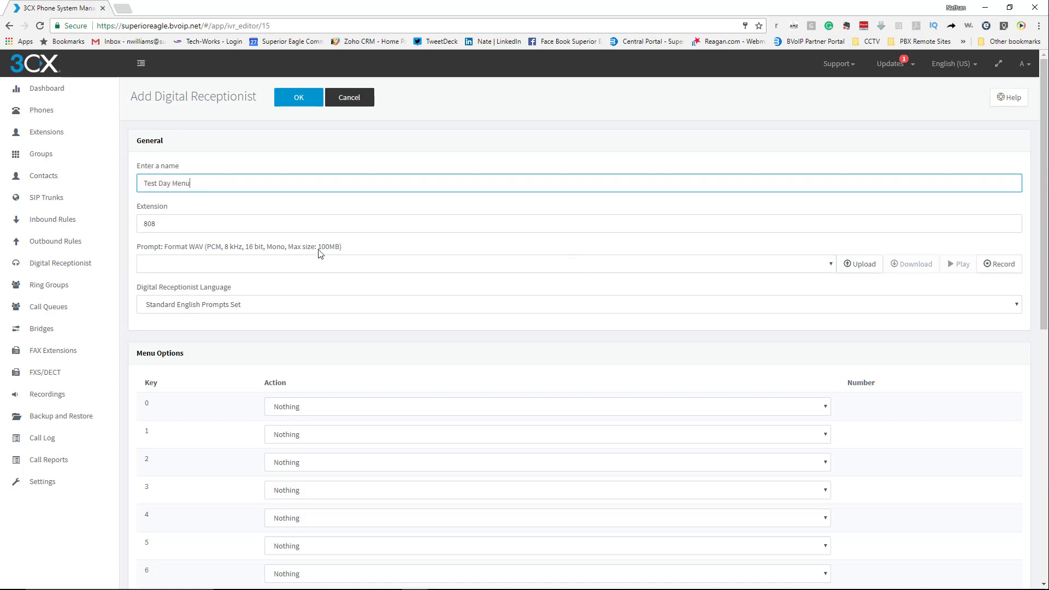
{"action": "mouse_move", "coordinate": [136, 238]}
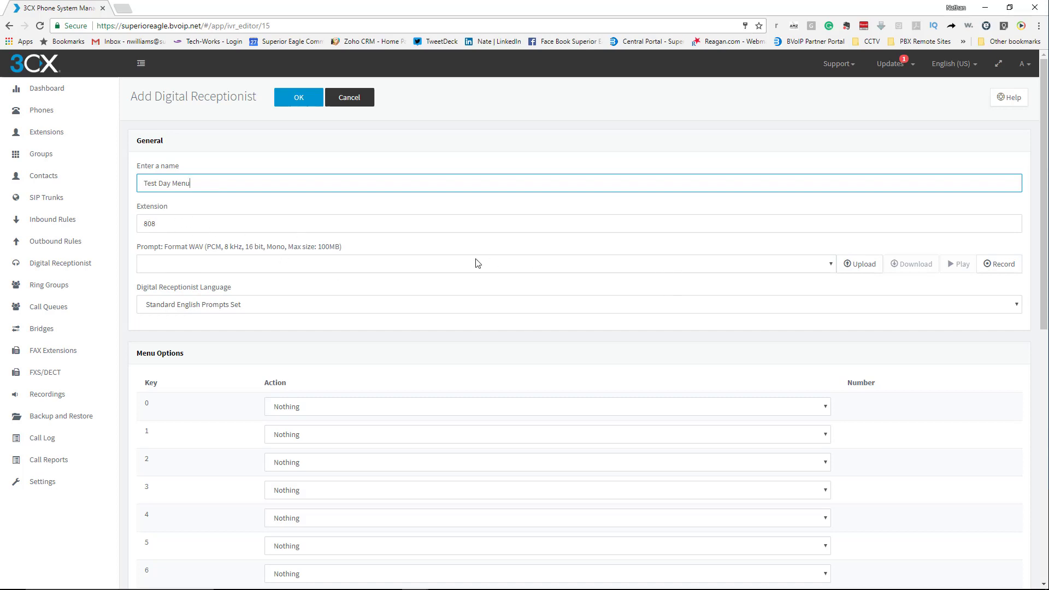
{"action": "mouse_move", "coordinate": [345, 259]}
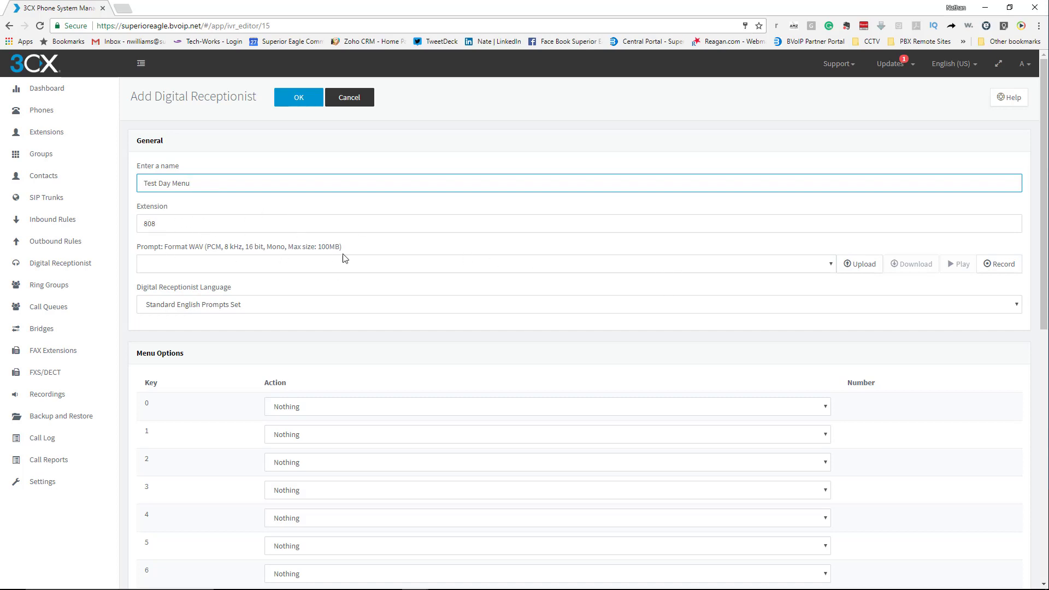
{"action": "mouse_move", "coordinate": [348, 259]}
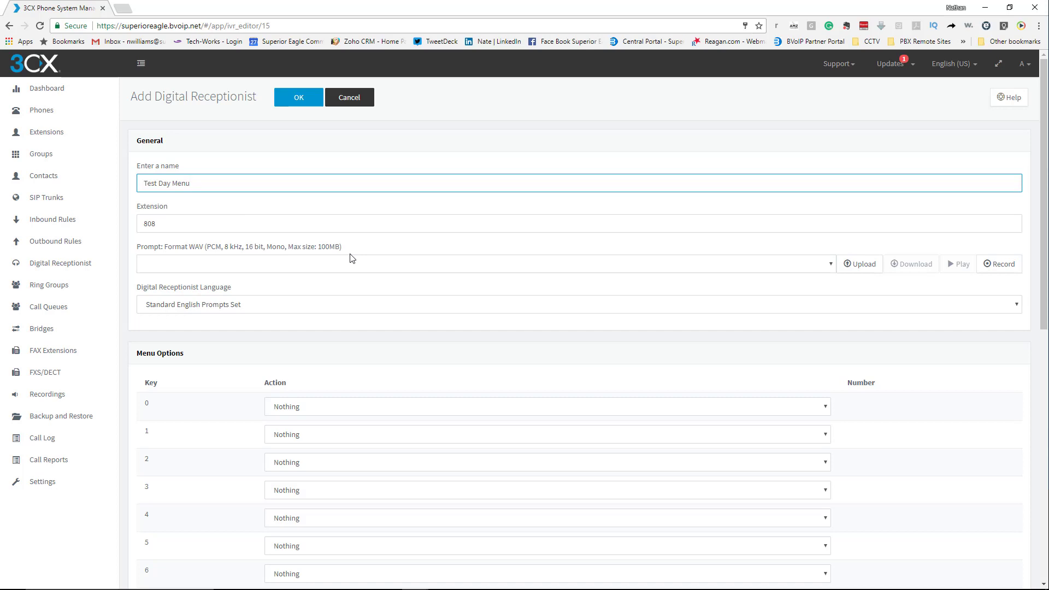
{"action": "mouse_move", "coordinate": [94, 259]}
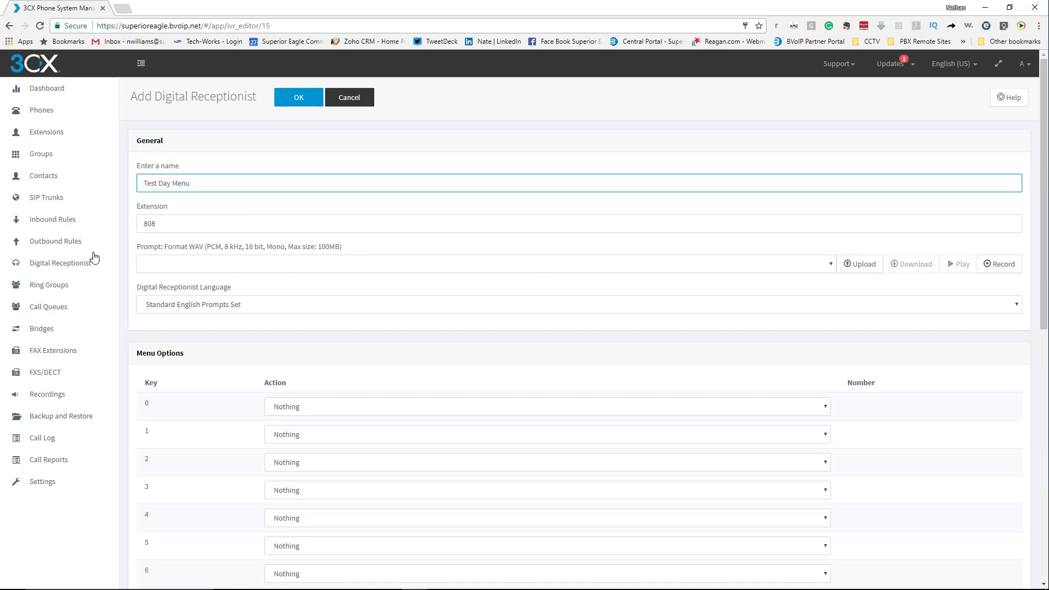
{"action": "mouse_move", "coordinate": [545, 254]}
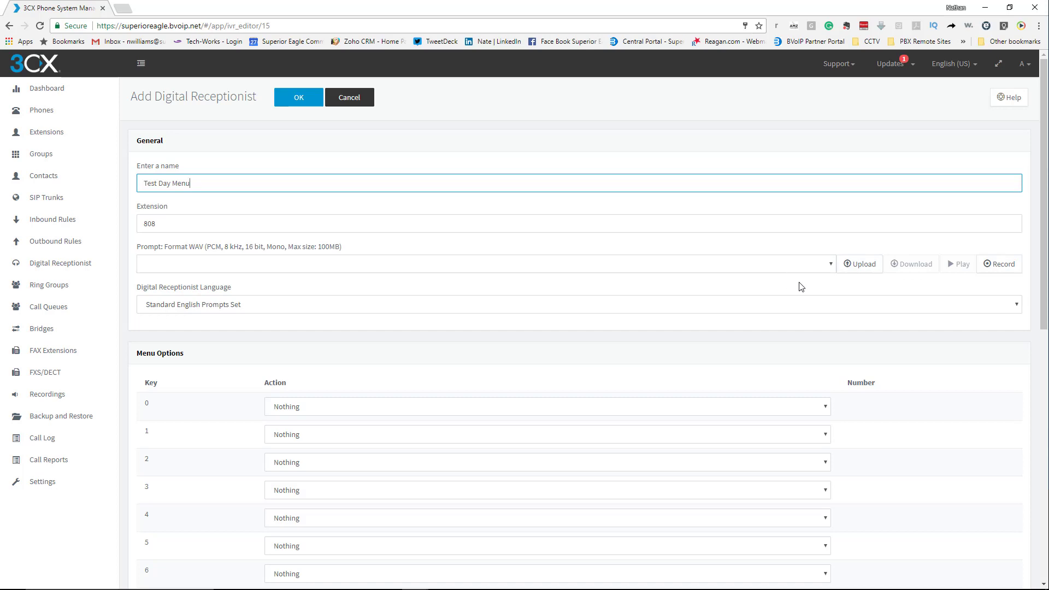
{"action": "mouse_move", "coordinate": [999, 295]}
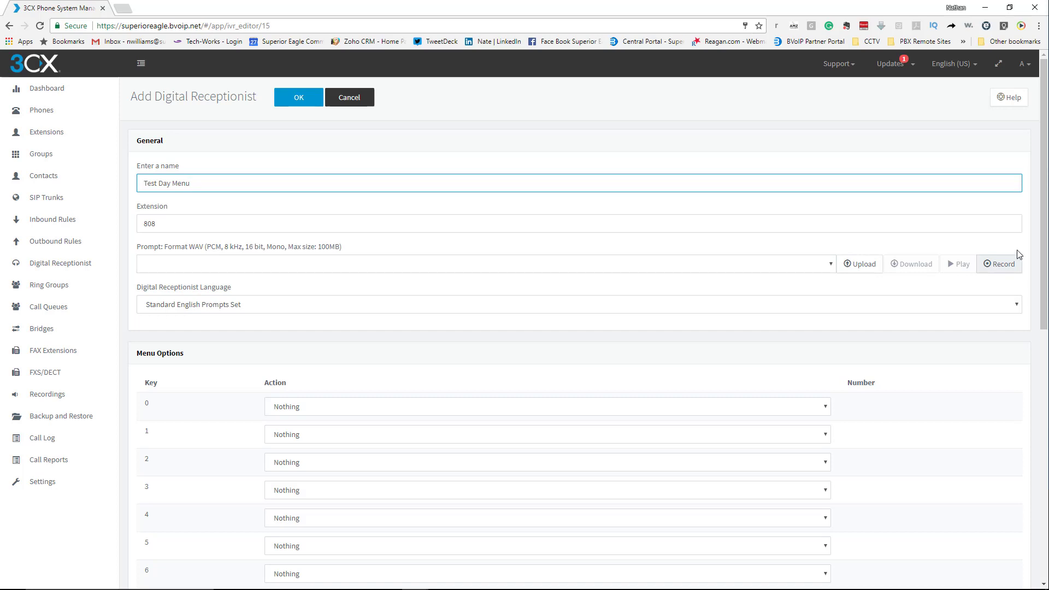
Route menu key 0 to ring group 501 Service Request.
{"action": "scroll", "scroll_direction": "down", "scroll_amount": 3}
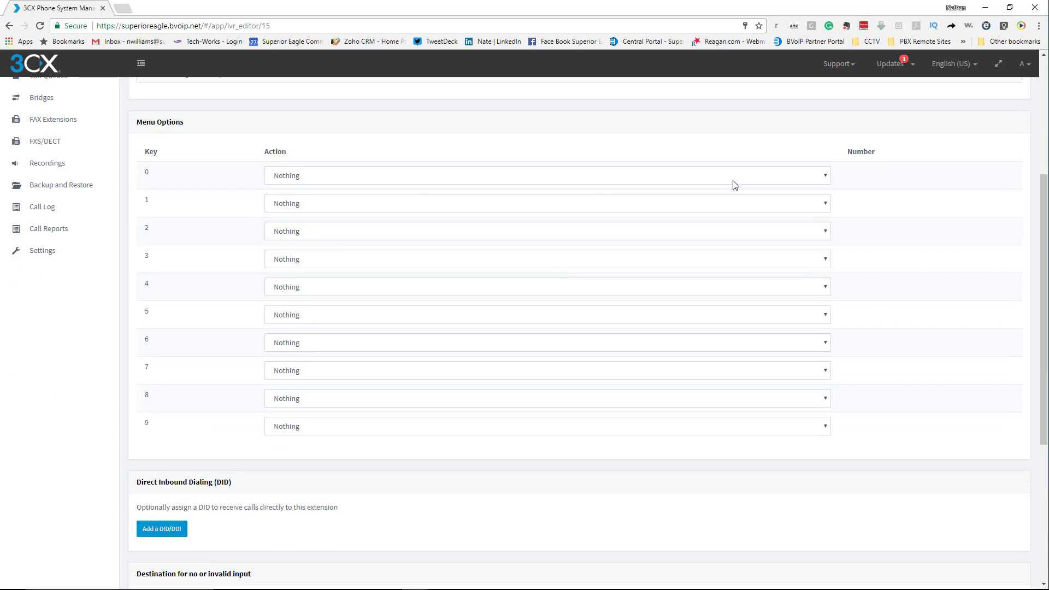
{"action": "mouse_move", "coordinate": [747, 182]}
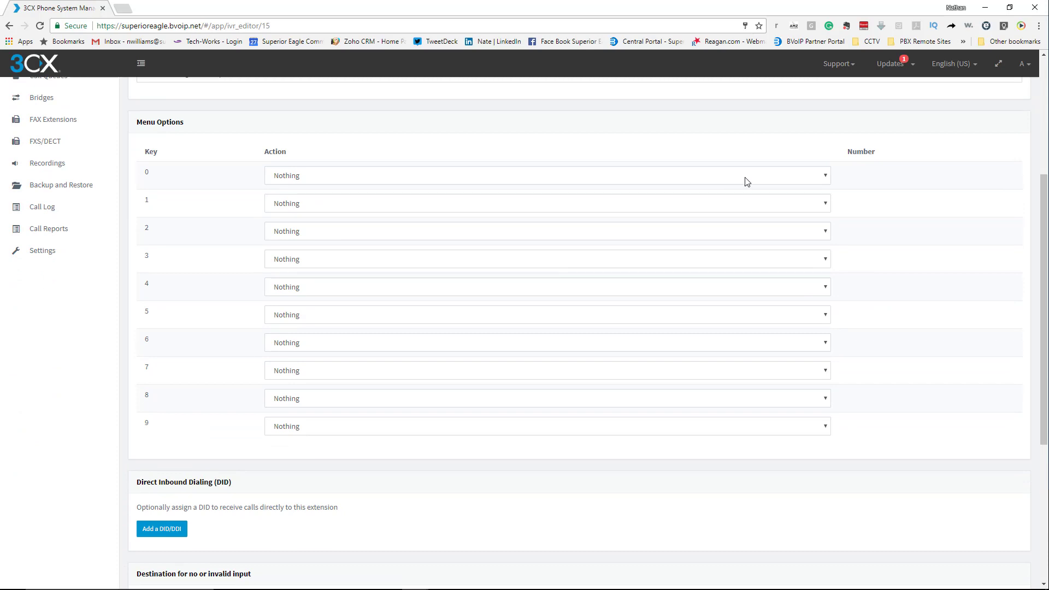
{"action": "left_click", "coordinate": [546, 175]}
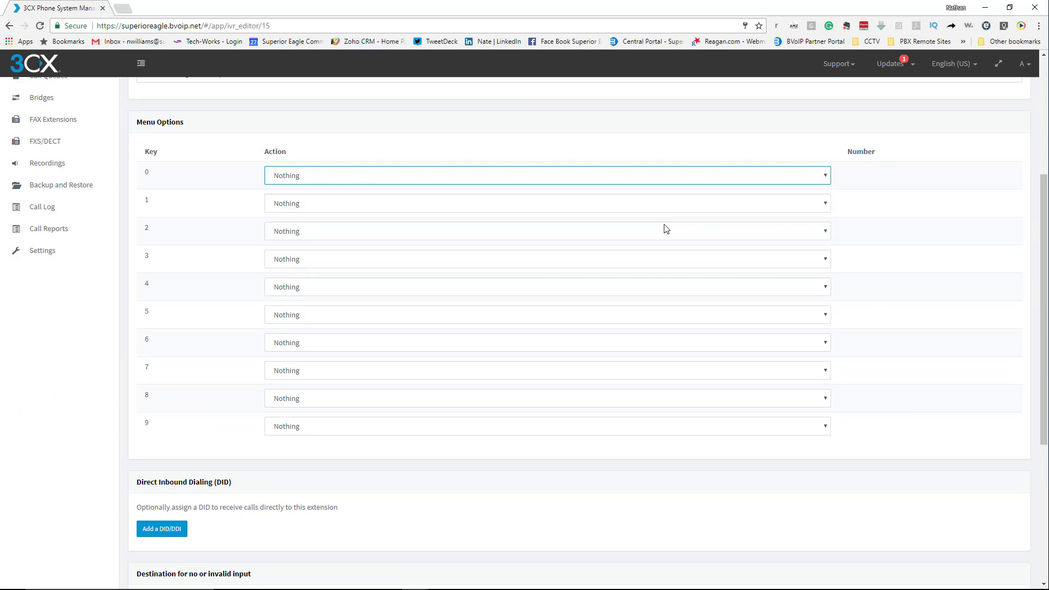
{"action": "left_click", "coordinate": [546, 175]}
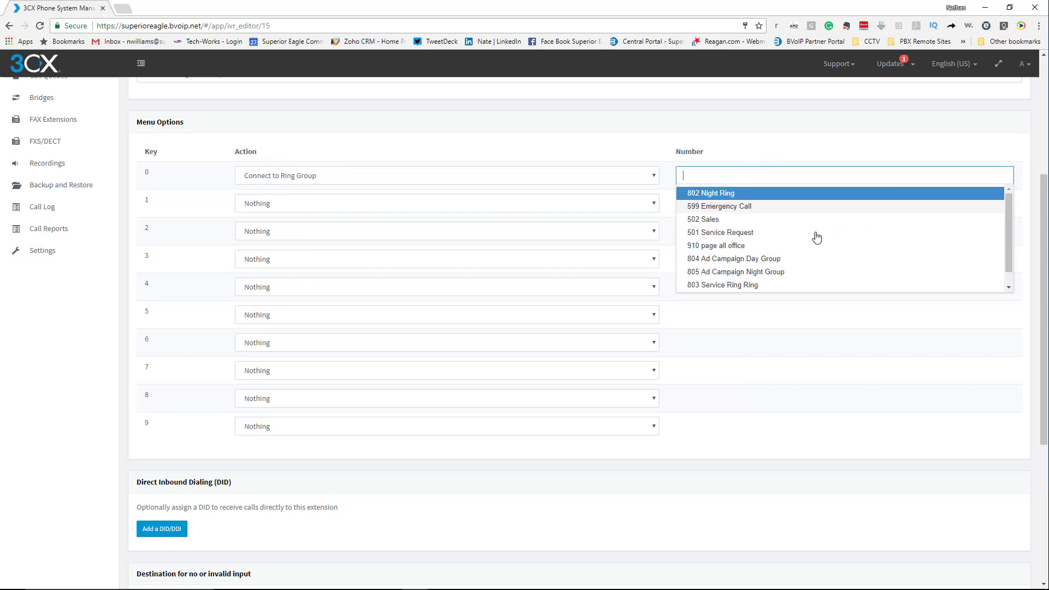
{"action": "left_click", "coordinate": [721, 232]}
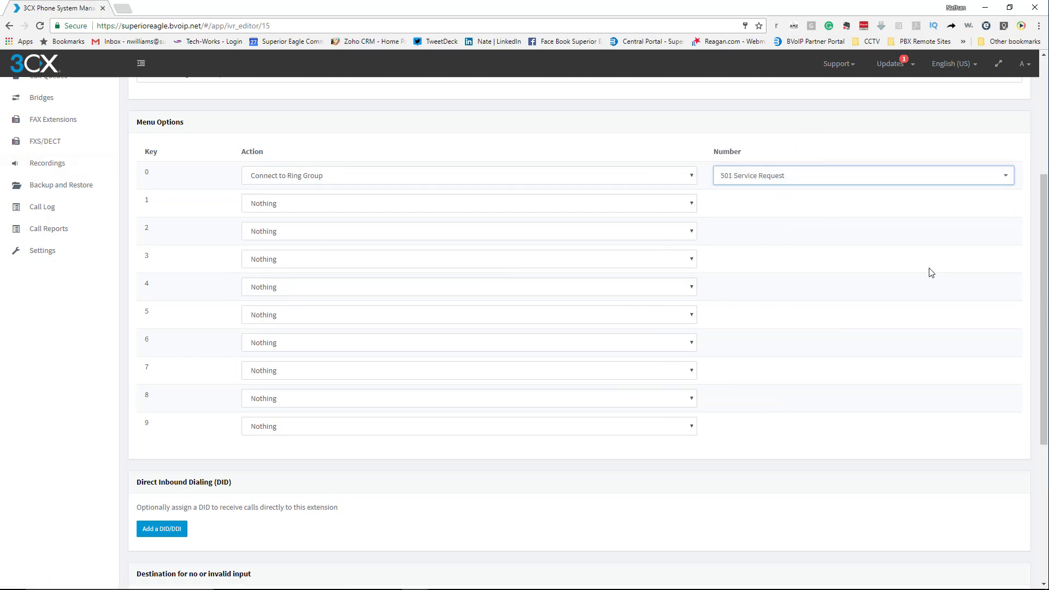
{"action": "mouse_move", "coordinate": [428, 207]}
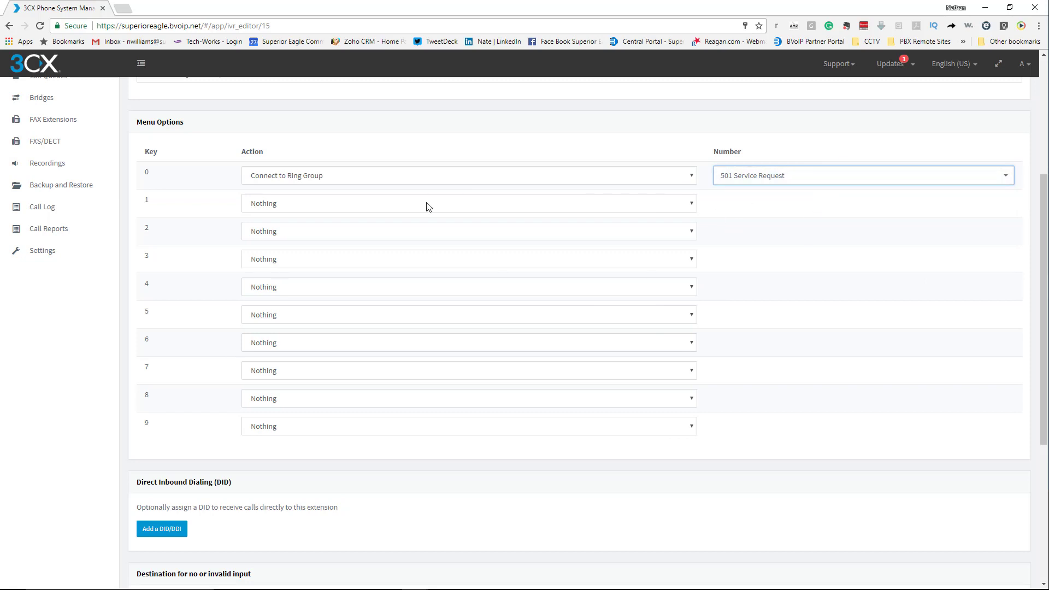
Route key 1 to extension 751 and key 2 to Call by Name.
{"action": "left_click", "coordinate": [468, 203]}
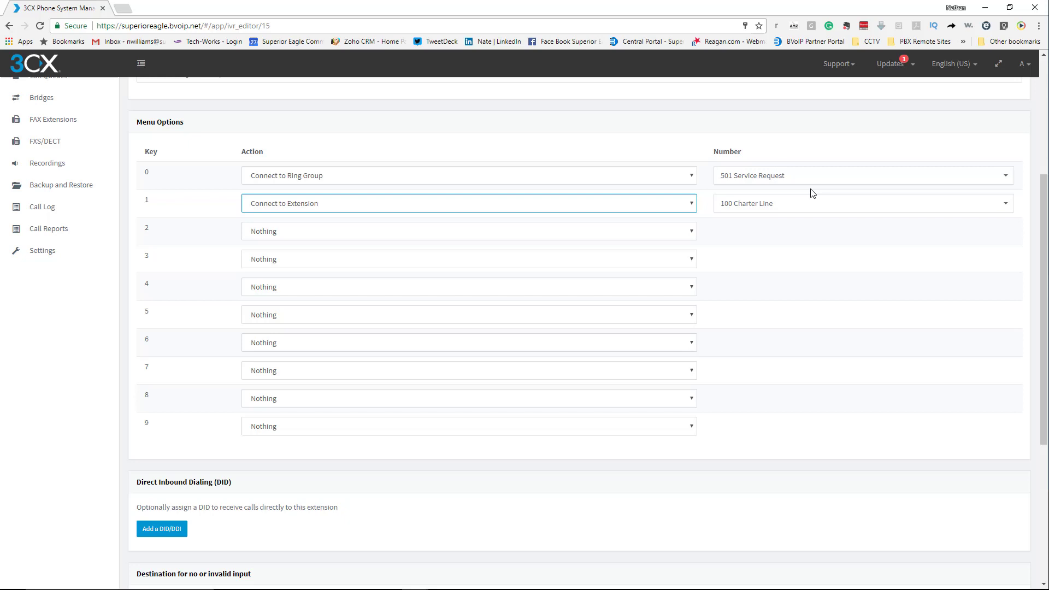
{"action": "left_click", "coordinate": [862, 203]}
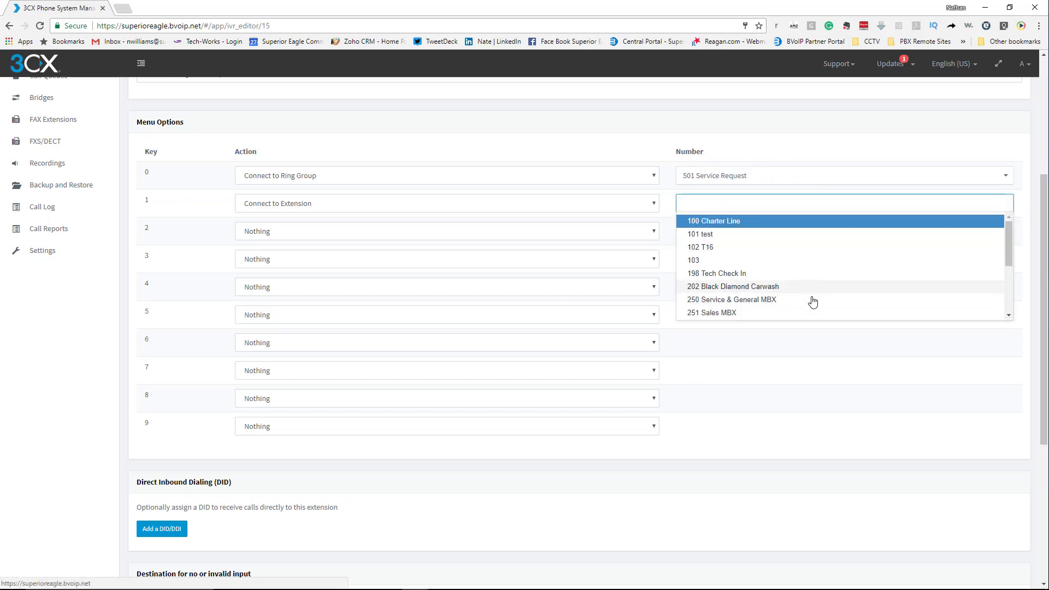
{"action": "scroll", "scroll_direction": "down", "scroll_amount": 3}
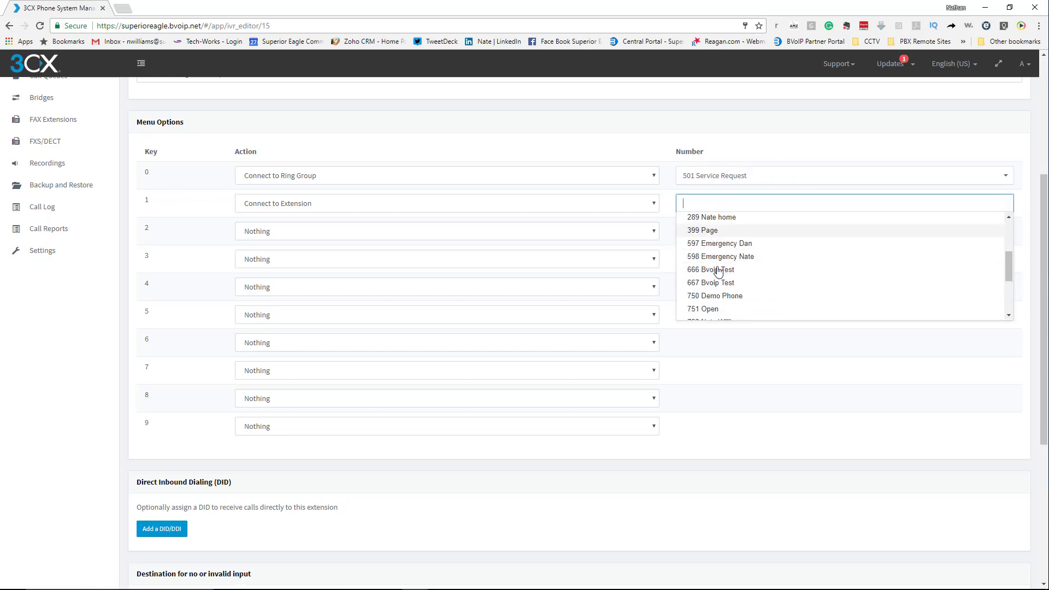
{"action": "mouse_move", "coordinate": [753, 305]}
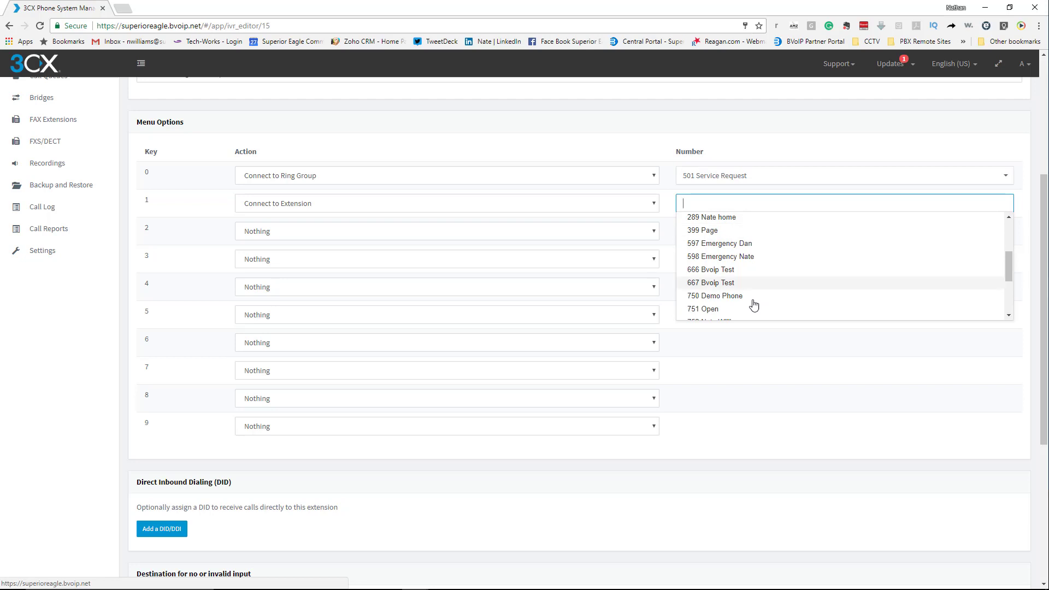
{"action": "left_click", "coordinate": [703, 308]}
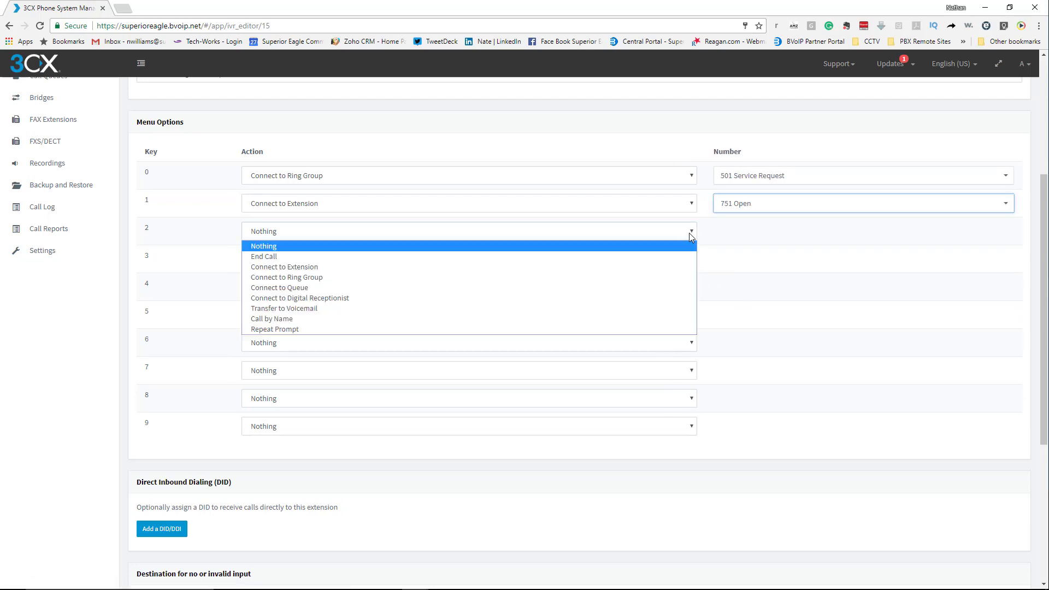
{"action": "left_click", "coordinate": [271, 318]}
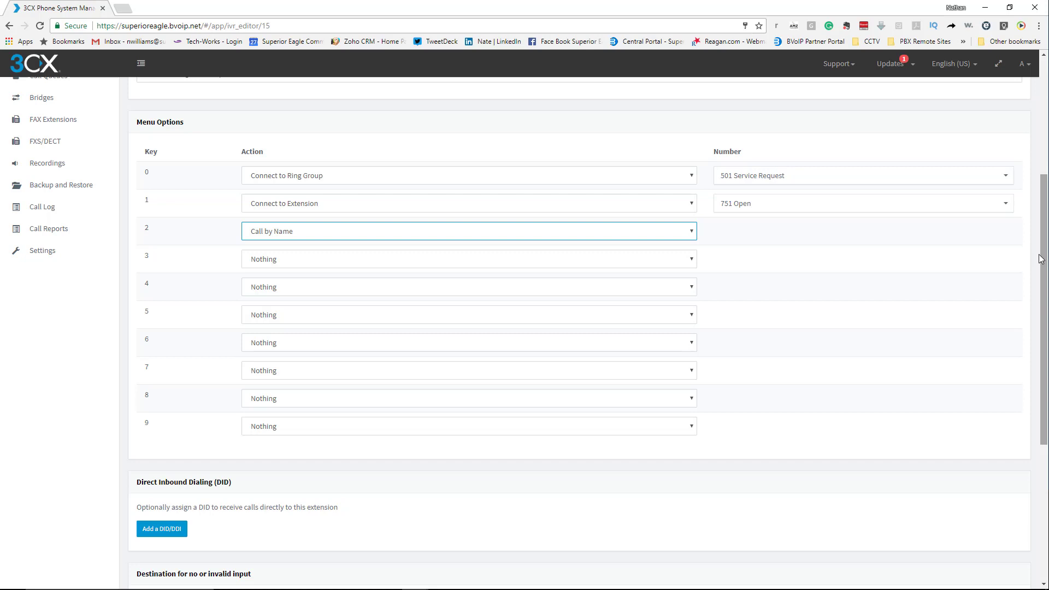
Set the no-input wait to 60 seconds, keeping End Call as the action.
{"action": "scroll", "scroll_direction": "down", "scroll_amount": 3}
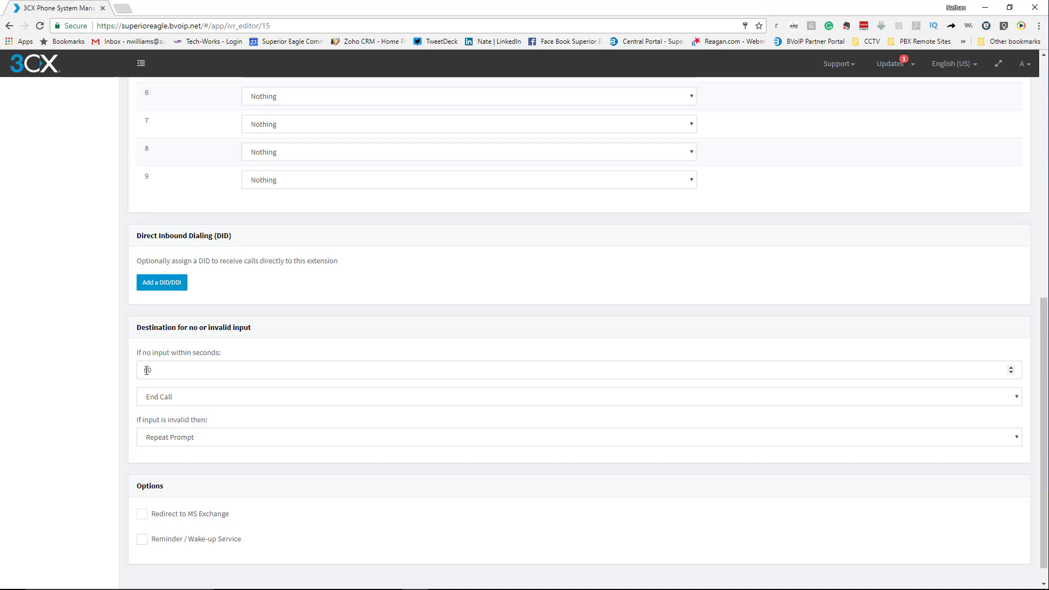
{"action": "type", "text": "60"}
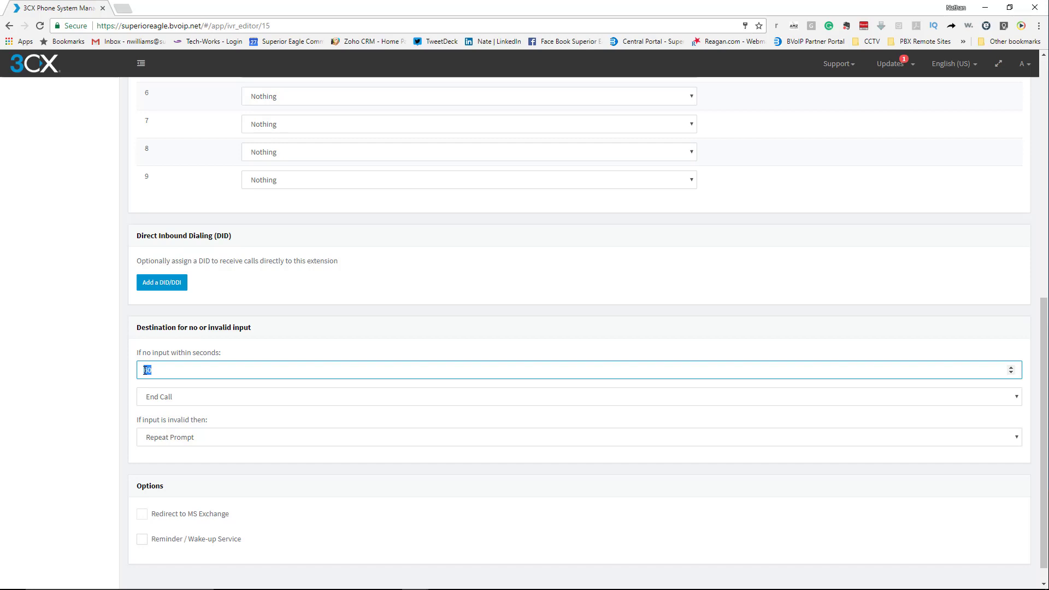
{"action": "type", "text": "60"}
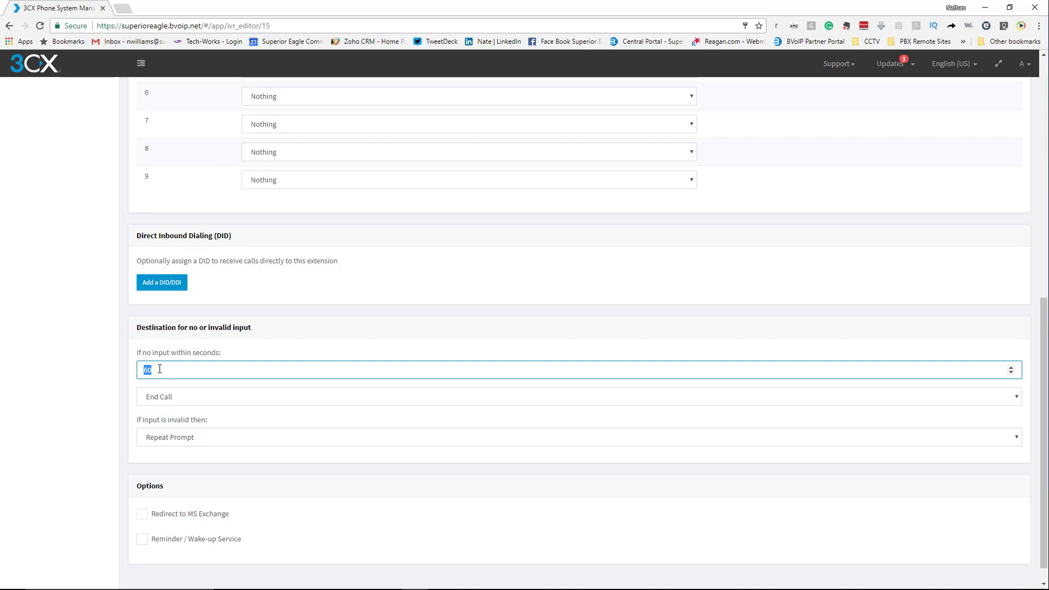
{"action": "mouse_move", "coordinate": [223, 400]}
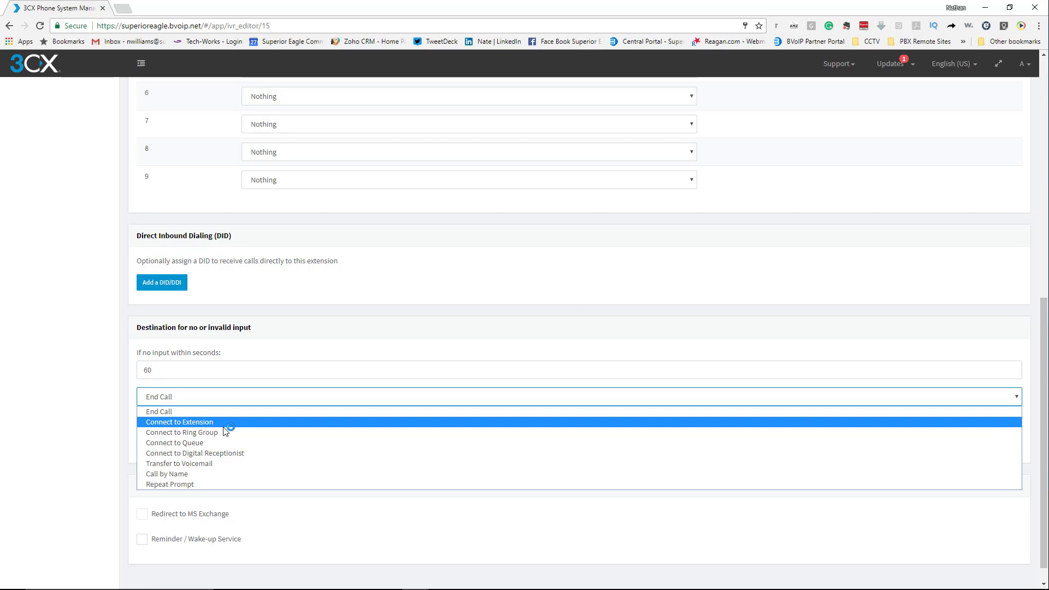
{"action": "left_click", "coordinate": [159, 411]}
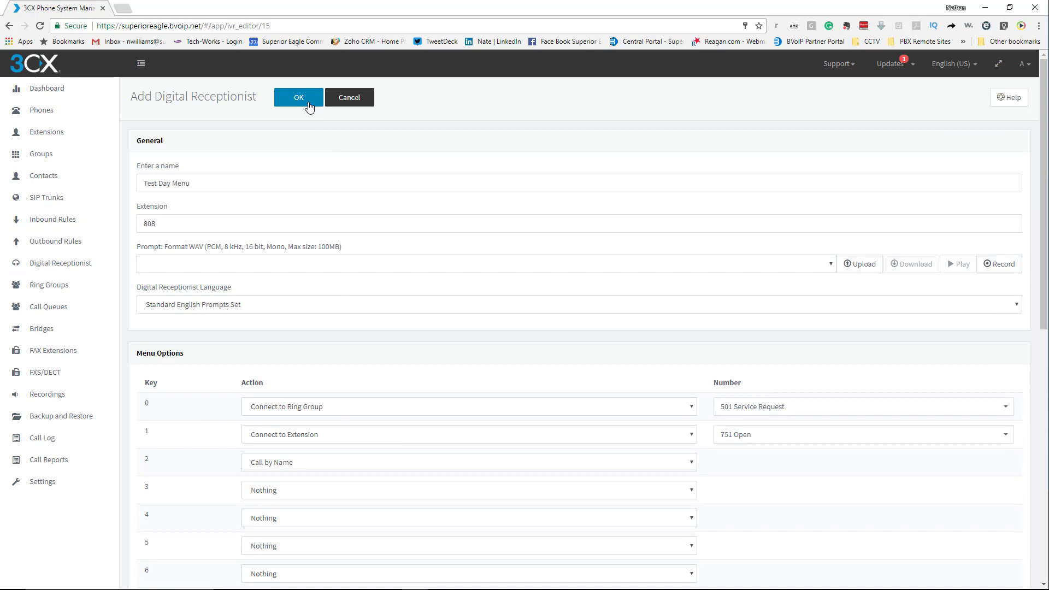
Save Test Day Menu, reopen it, and start recording a new prompt.
{"action": "left_click", "coordinate": [297, 97]}
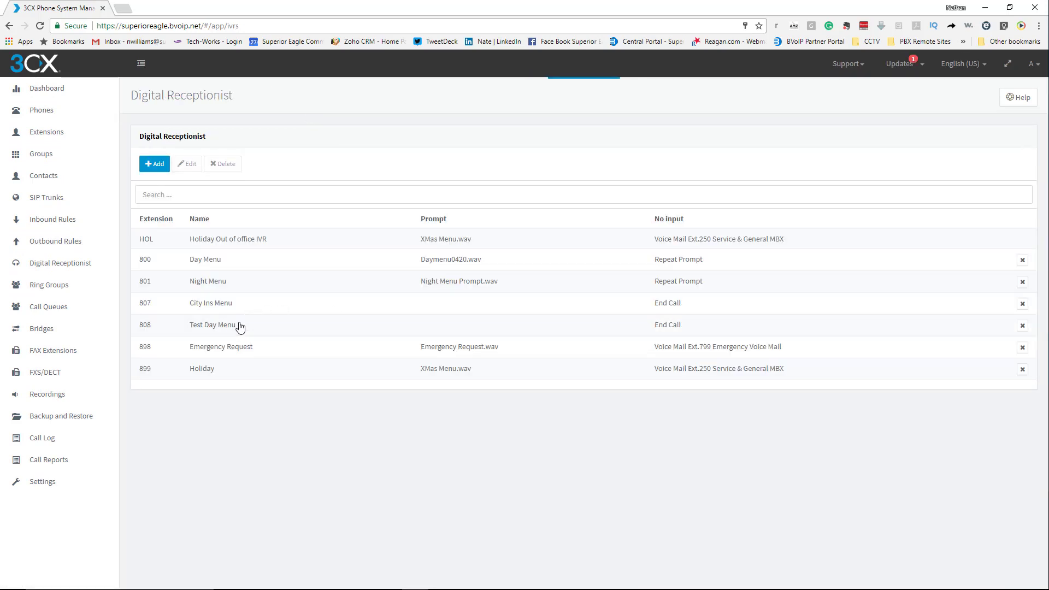
{"action": "double_click", "coordinate": [212, 324]}
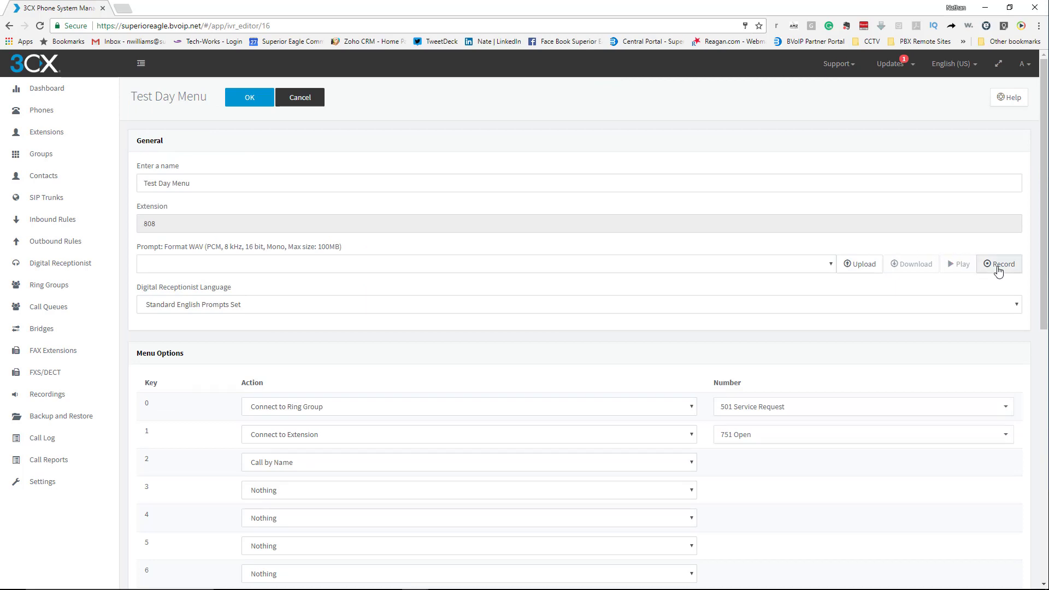
{"action": "left_click", "coordinate": [999, 263]}
{"action": "type", "text": "testmenuday.wav"}
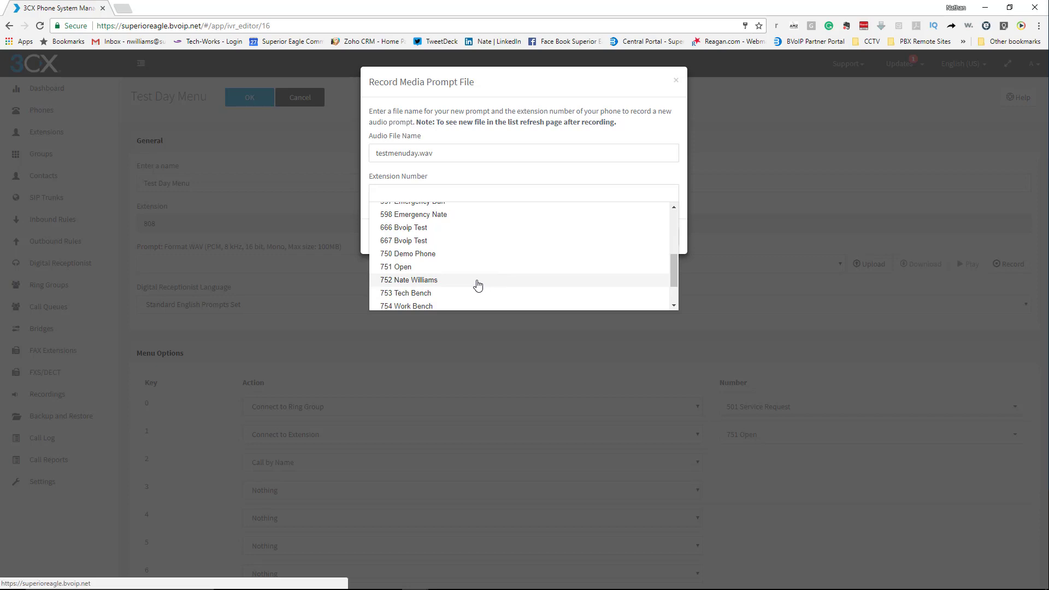
Send the testmenuday.wav recording request to extension 752's phone.
{"action": "left_click", "coordinate": [409, 280]}
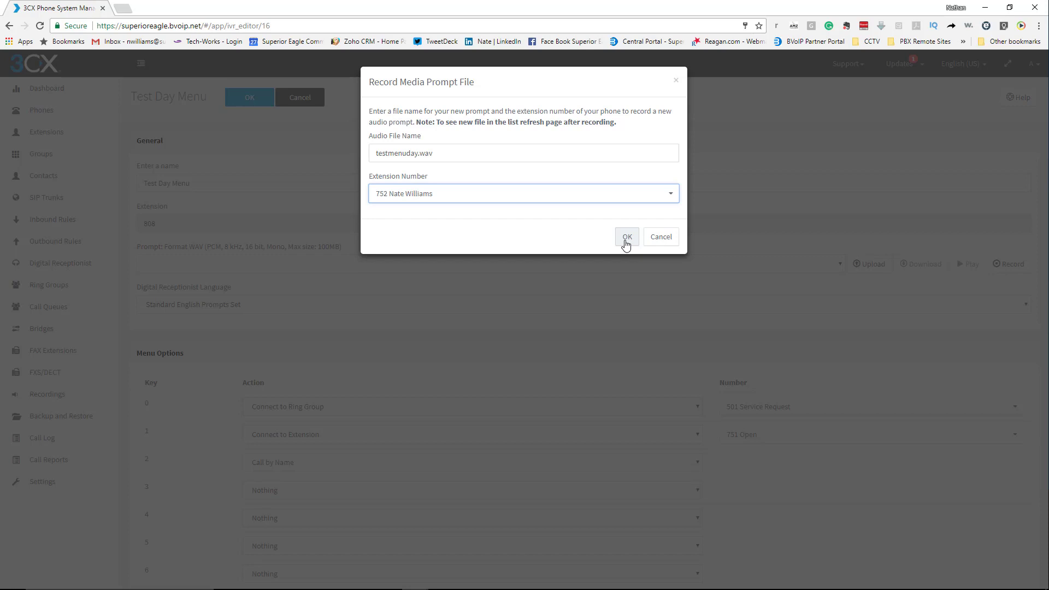
{"action": "left_click", "coordinate": [627, 237]}
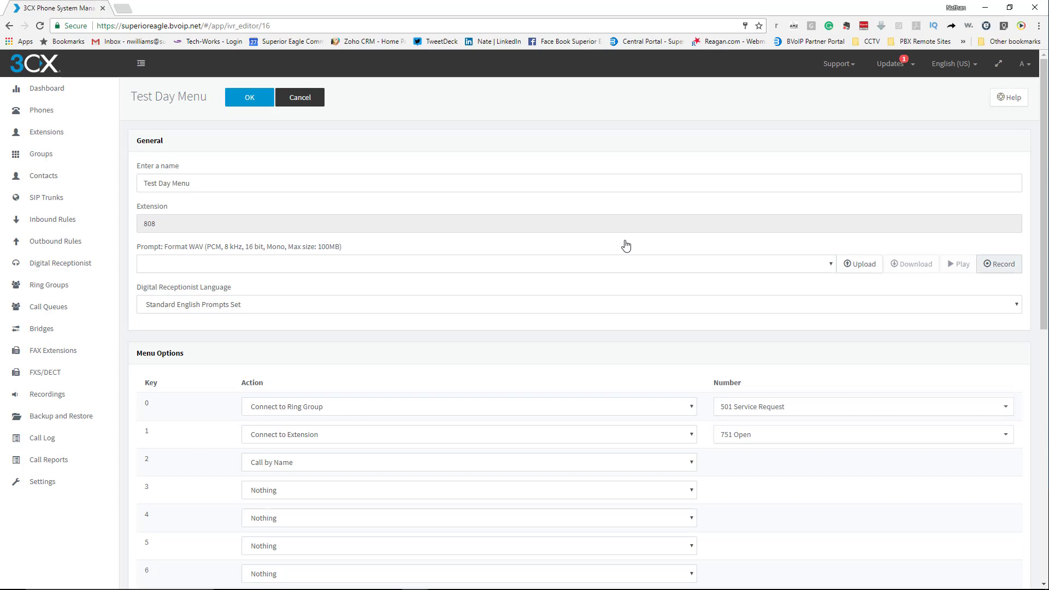
{"action": "mouse_move", "coordinate": [582, 250]}
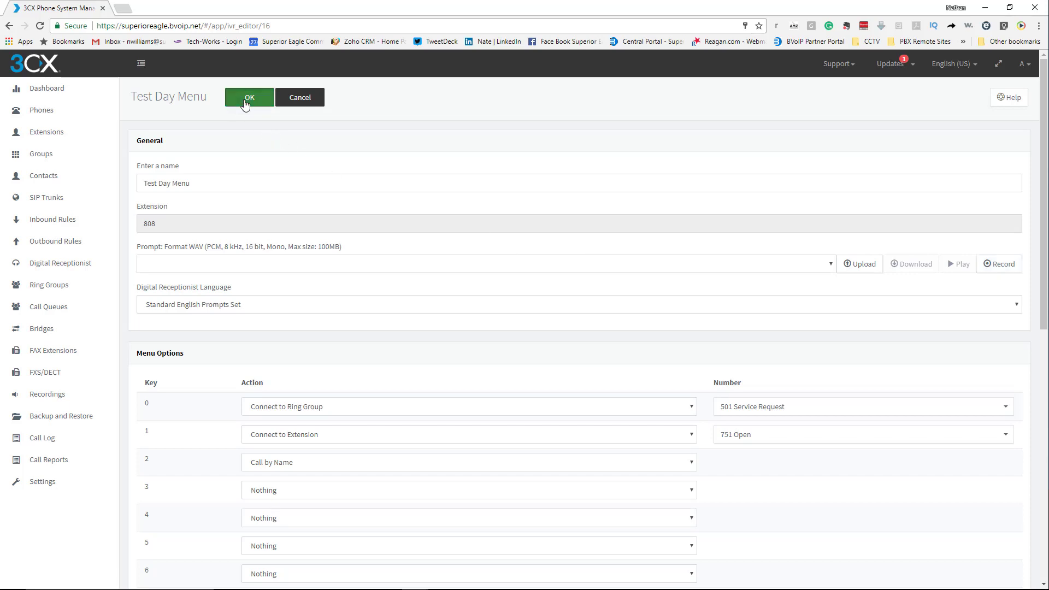
Set testmenuday.wav as Test Day Menu's prompt and save the menu.
{"action": "left_click", "coordinate": [249, 98]}
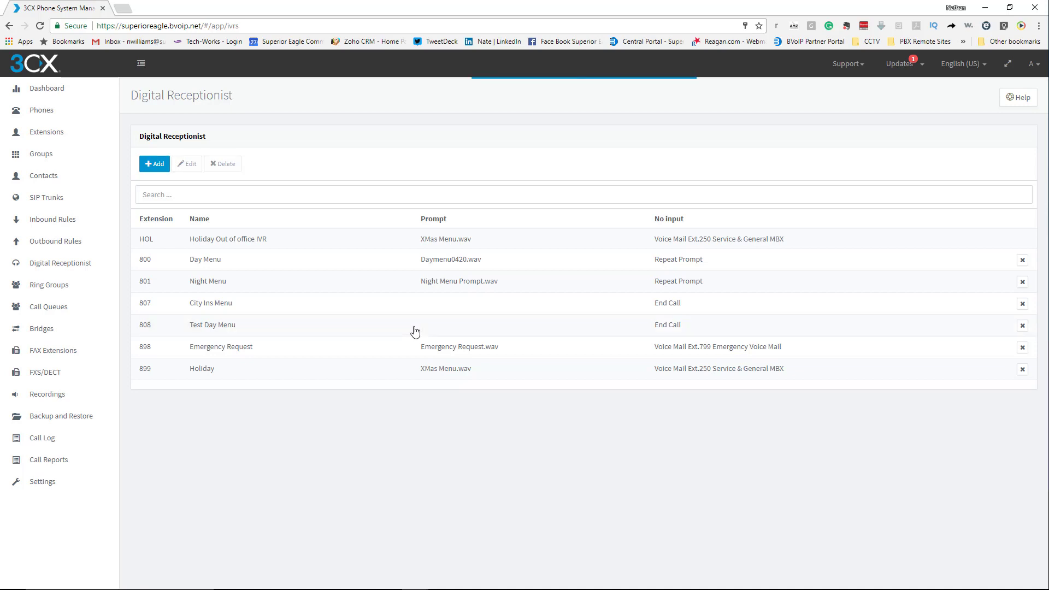
{"action": "double_click", "coordinate": [212, 325]}
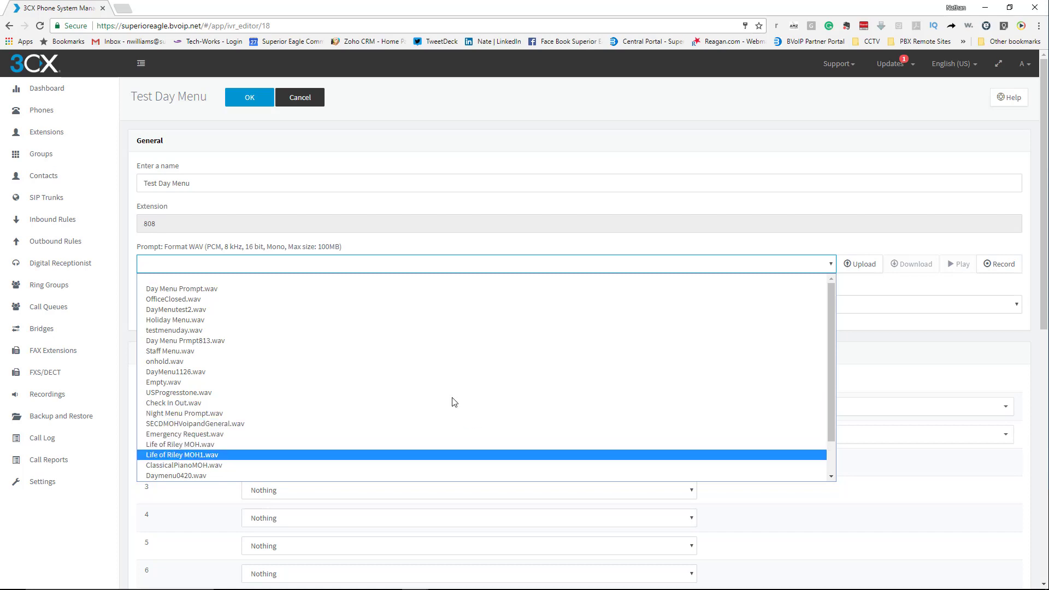
{"action": "left_click", "coordinate": [175, 330]}
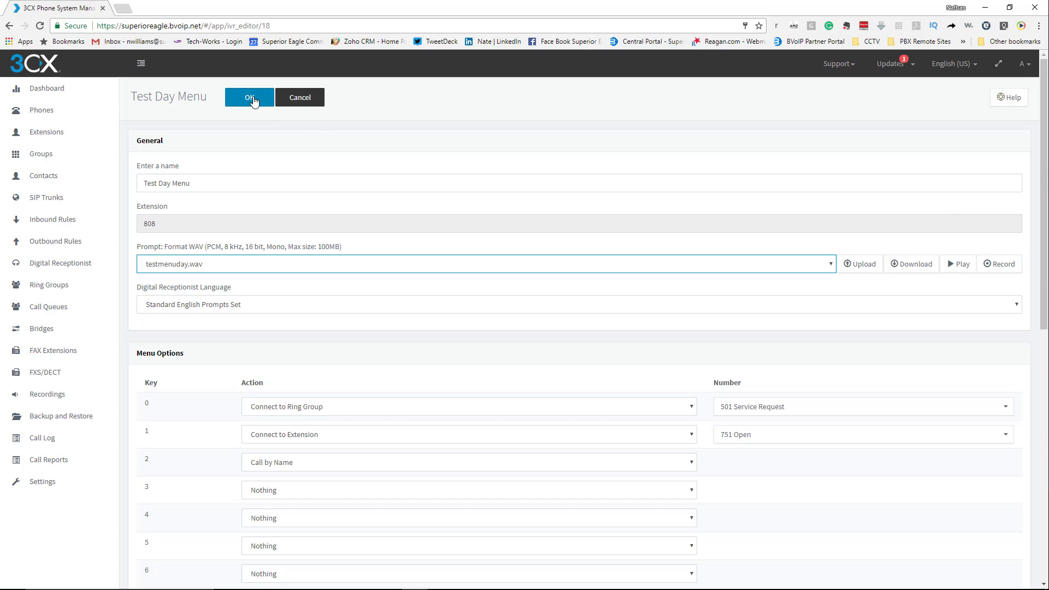
{"action": "left_click", "coordinate": [249, 98]}
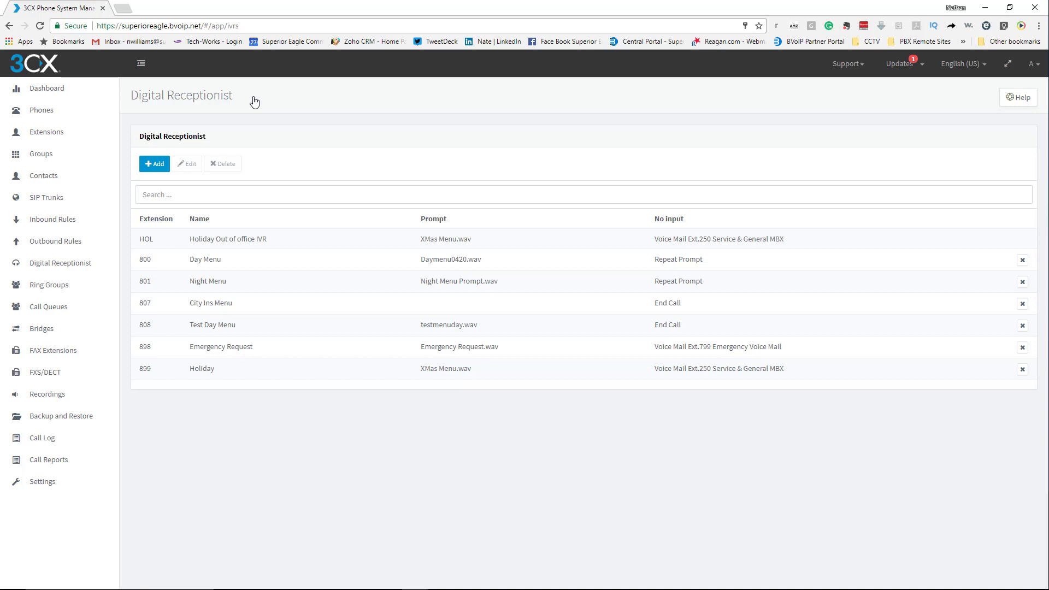
{"action": "mouse_move", "coordinate": [324, 247]}
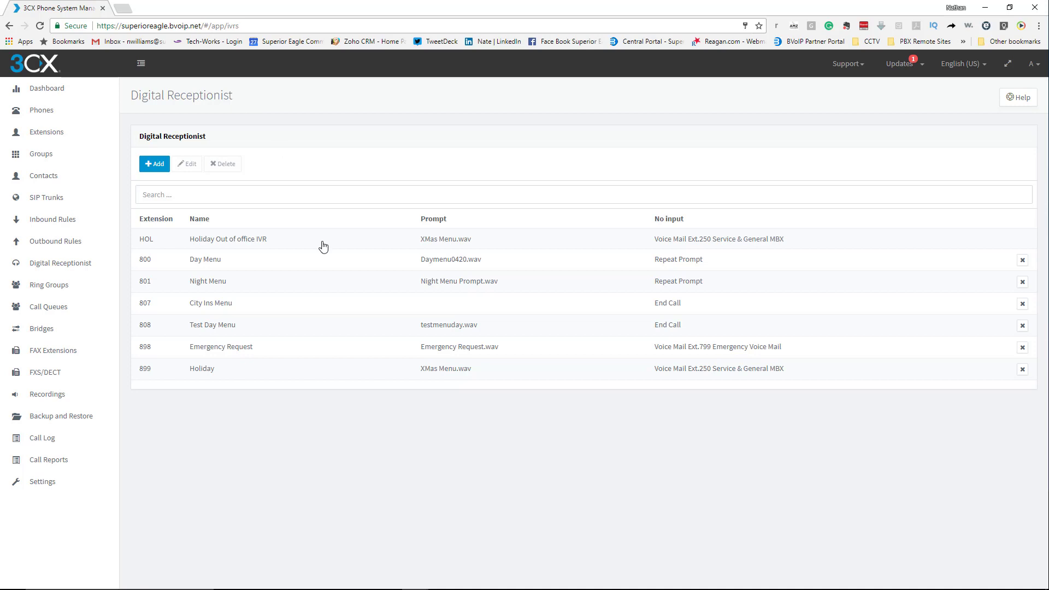
{"action": "mouse_move", "coordinate": [226, 335]}
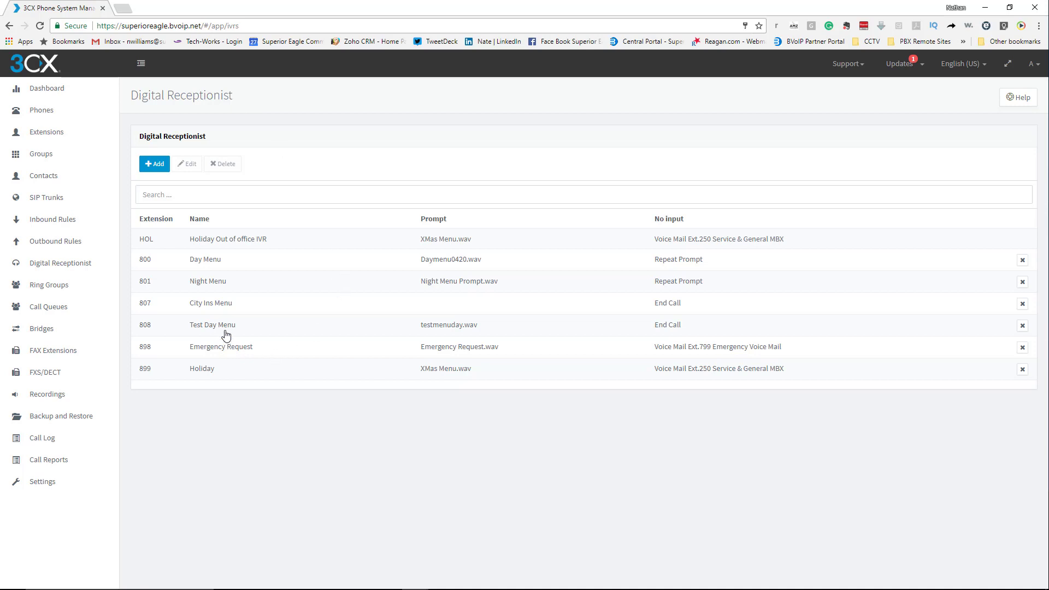